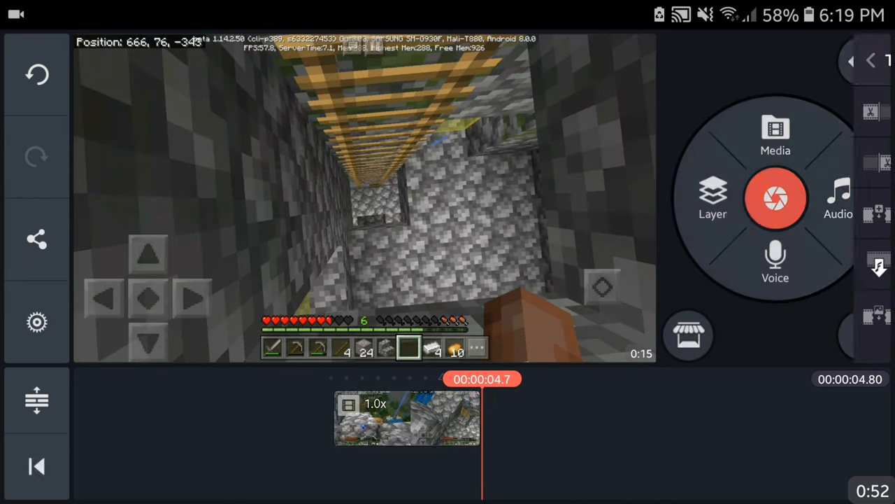
- Rewind to the project start and select the Minecraft gameplay clip for editing
{"action": "left_click", "coordinate": [838, 199]}
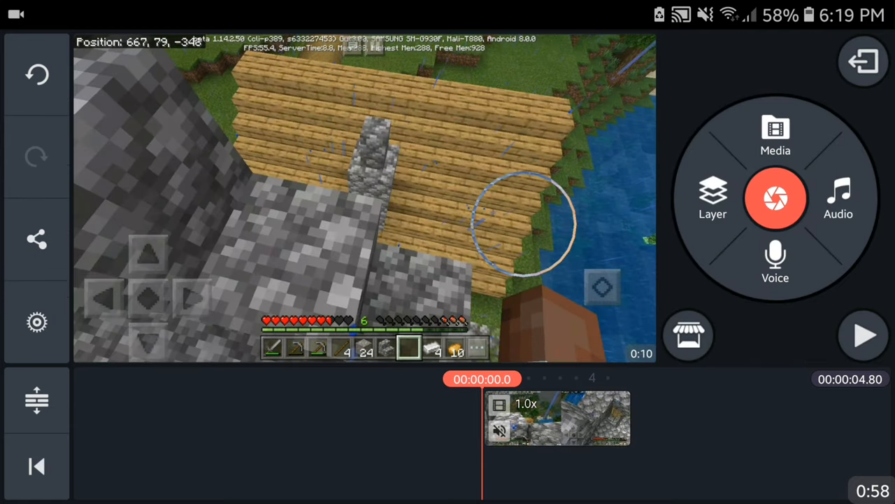
{"action": "left_click", "coordinate": [558, 418]}
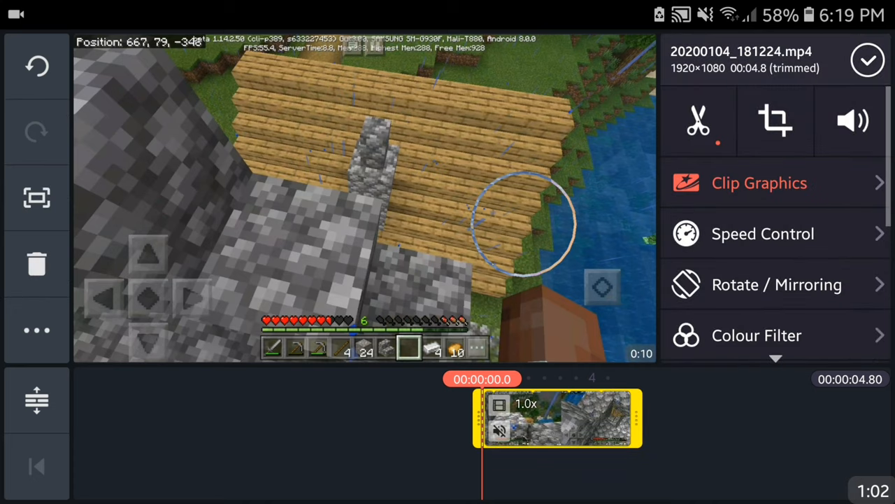
- From Clip Graphics, choose Get more to browse the KineMaster Asset Store
{"action": "left_click", "coordinate": [759, 182]}
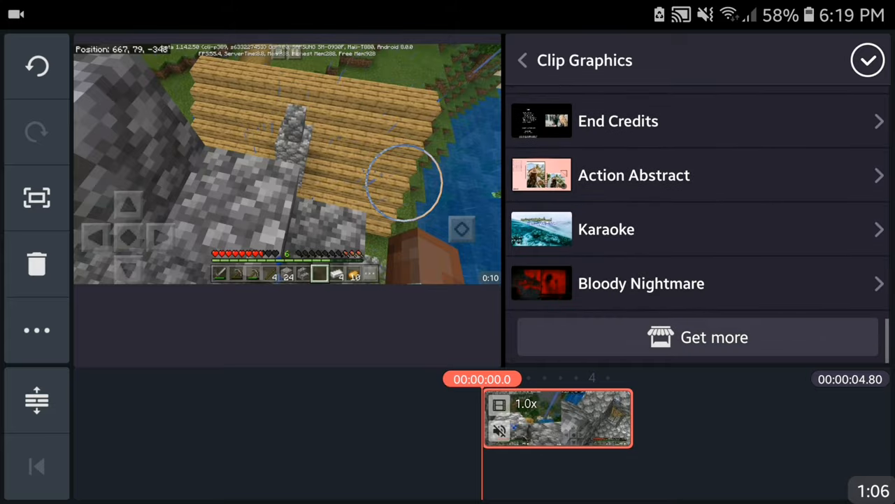
{"action": "left_click", "coordinate": [697, 337]}
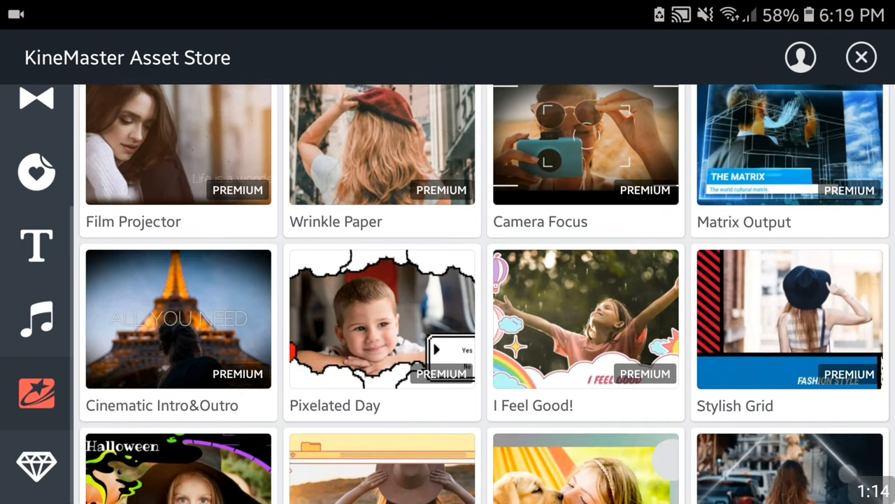
- Scroll the Asset Store down to the Game Studio pack, then return to Clip Graphics
{"action": "scroll", "scroll_direction": "down", "scroll_amount": 3}
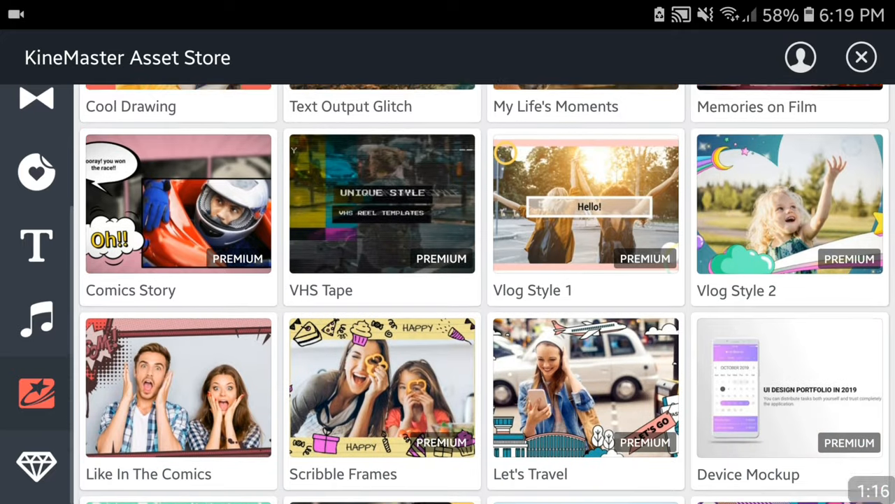
{"action": "scroll", "scroll_direction": "down", "scroll_amount": 3}
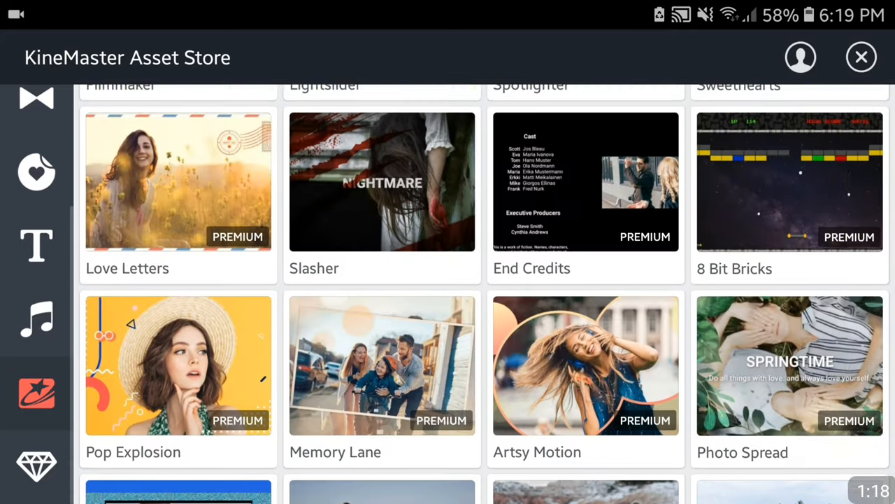
{"action": "scroll", "scroll_direction": "down", "scroll_amount": 3}
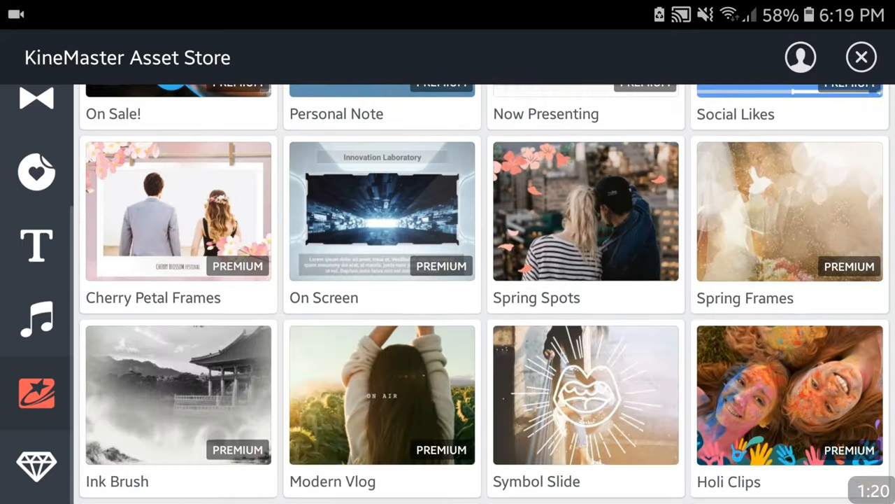
{"action": "scroll", "scroll_direction": "down", "scroll_amount": 3}
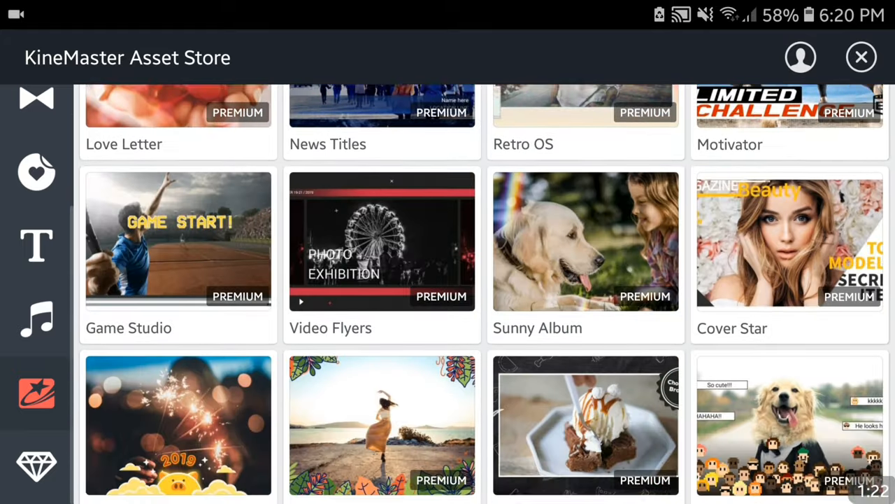
{"action": "scroll", "scroll_direction": "down", "scroll_amount": 3}
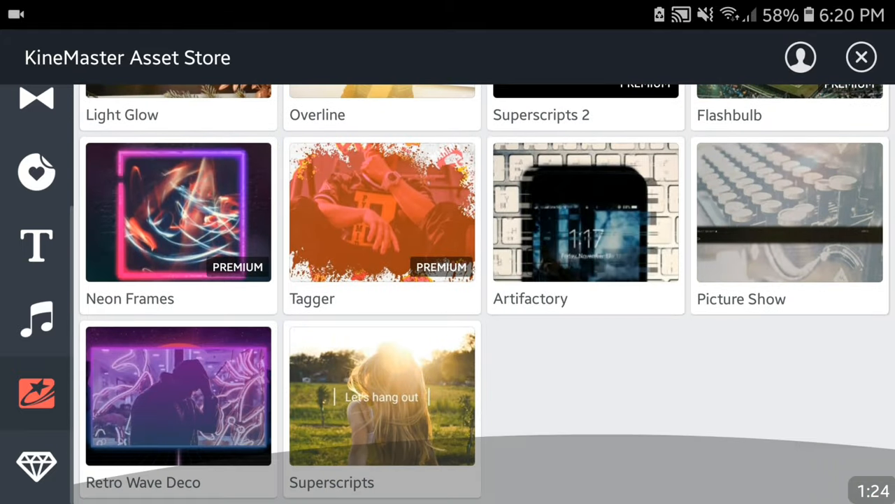
{"action": "scroll", "scroll_direction": "down", "scroll_amount": 3}
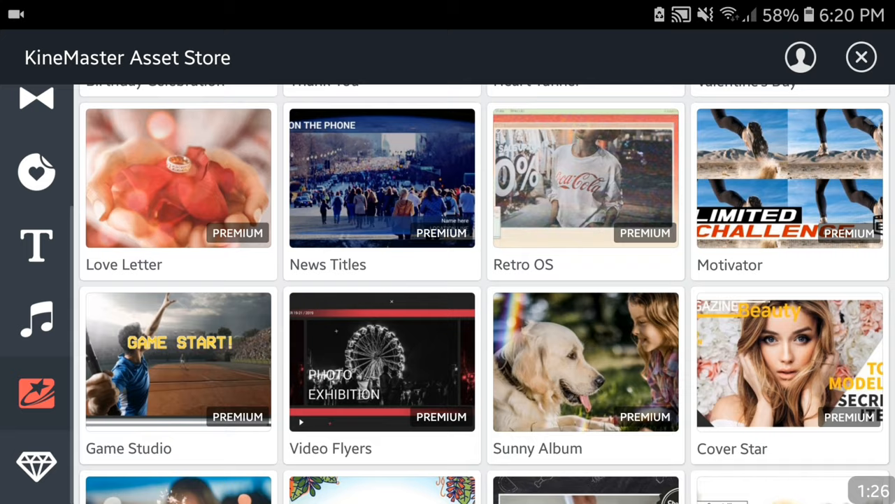
{"action": "scroll", "scroll_direction": "down", "scroll_amount": 3}
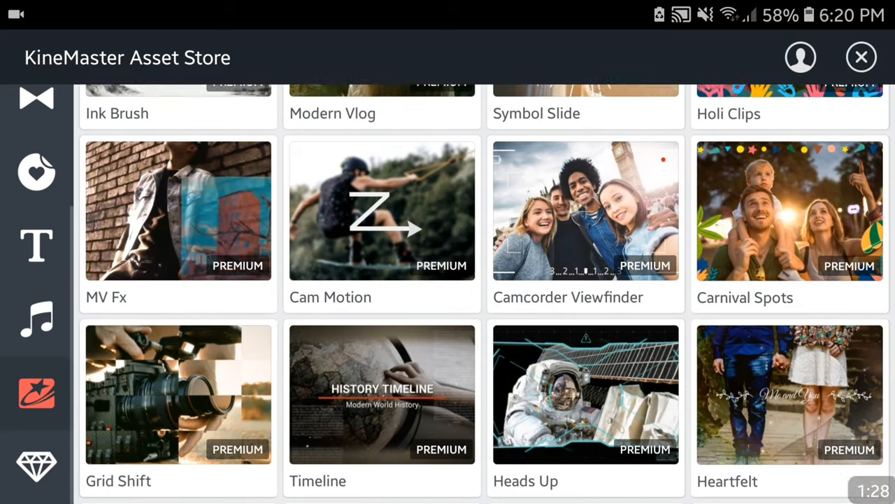
{"action": "scroll", "scroll_direction": "down", "scroll_amount": 3}
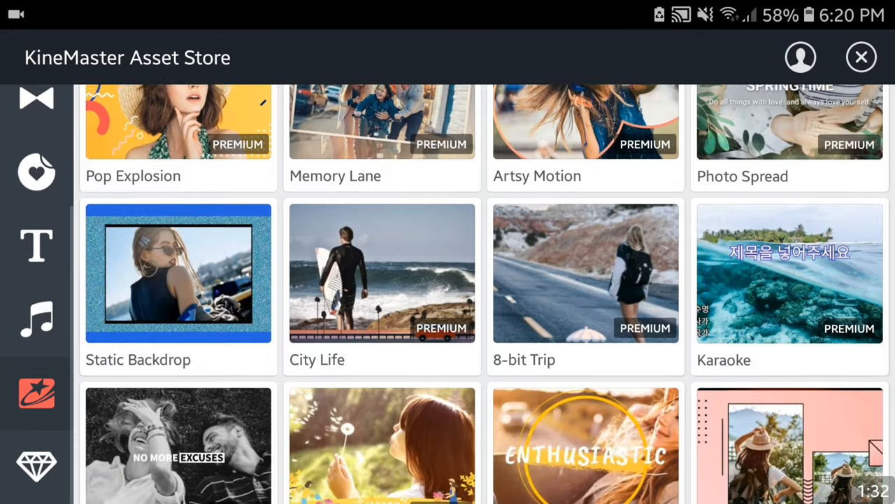
{"action": "scroll", "scroll_direction": "down", "scroll_amount": 3}
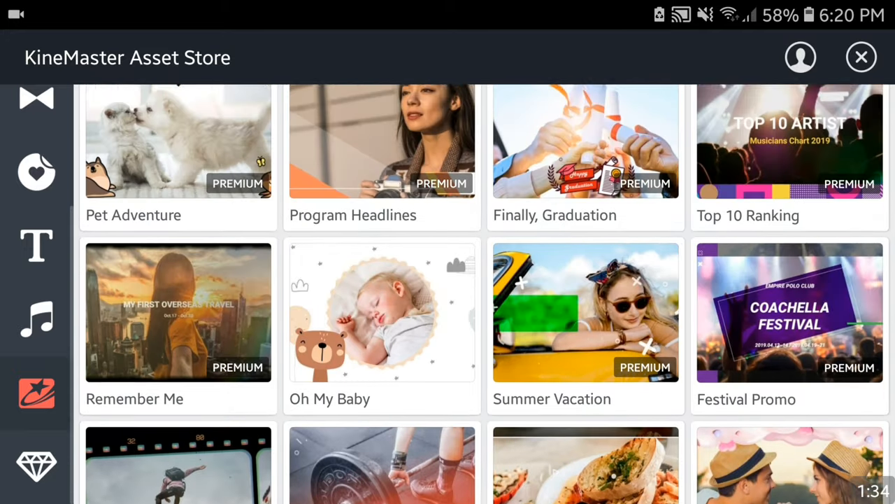
{"action": "scroll", "scroll_direction": "down", "scroll_amount": 3}
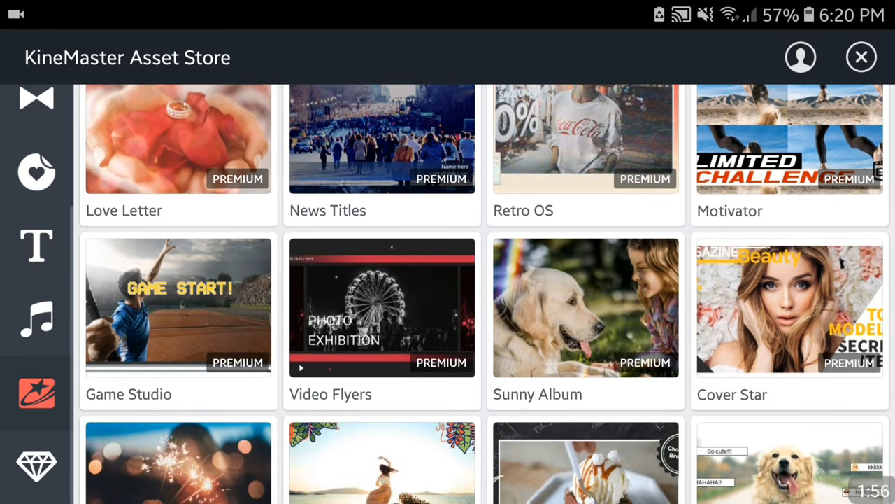
{"action": "left_click", "coordinate": [177, 308]}
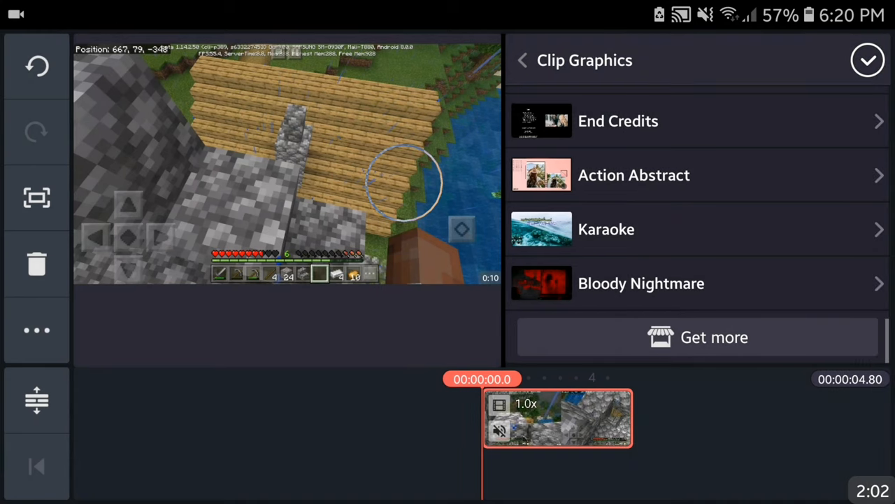
- Apply the Game Studio console frame, trying Opening before settling on Middle 5
{"action": "scroll", "scroll_direction": "down", "scroll_amount": 3}
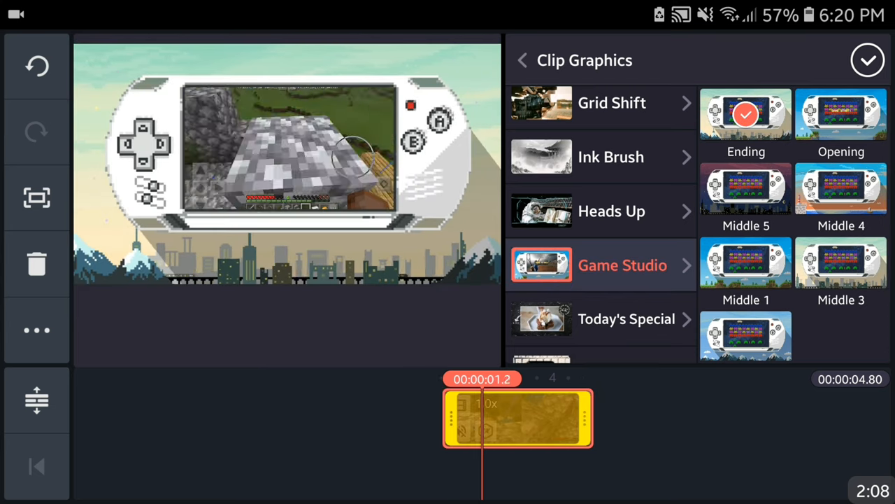
{"action": "left_click", "coordinate": [841, 116]}
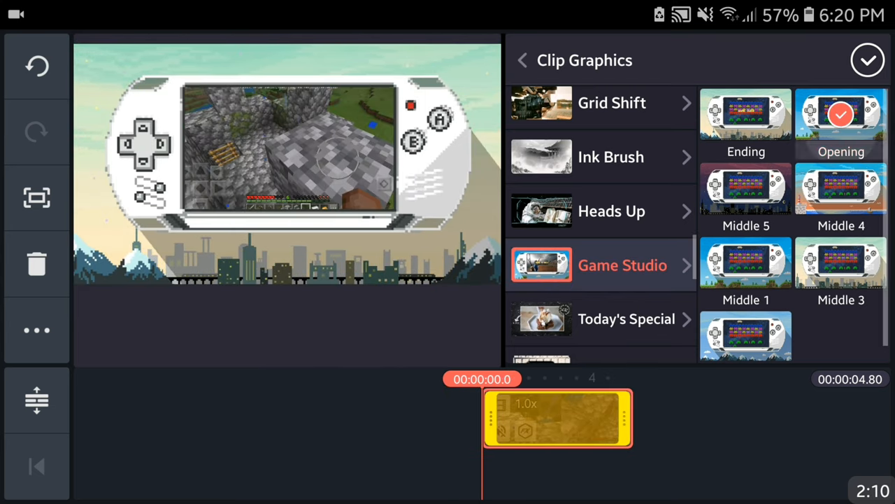
{"action": "left_click", "coordinate": [746, 189]}
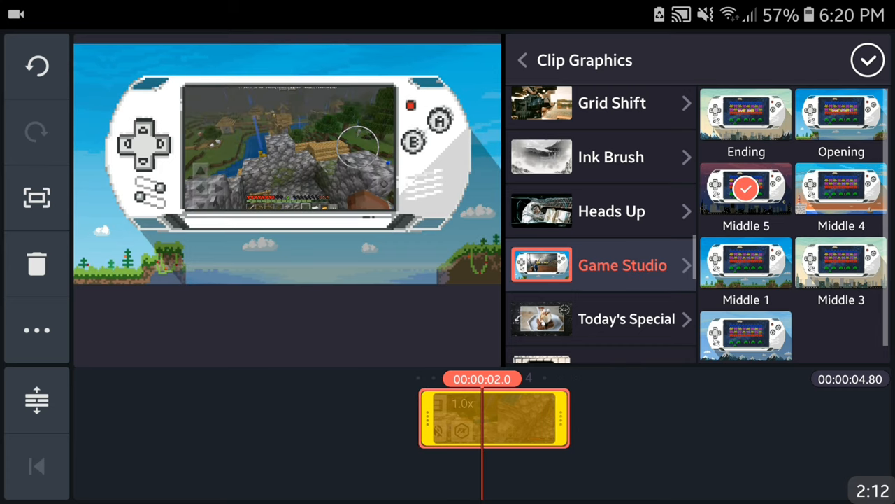